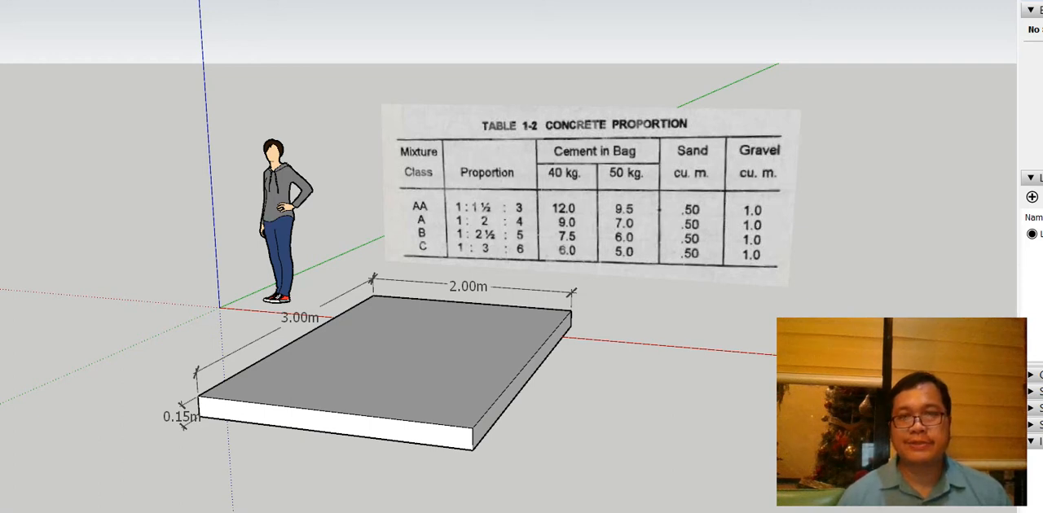
mouse_move(815, 74)
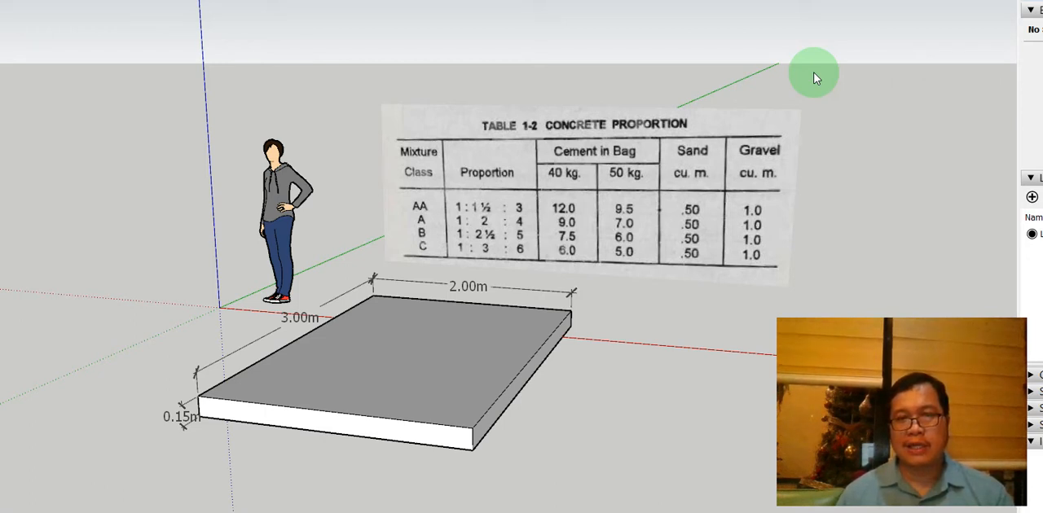
mouse_move(837, 83)
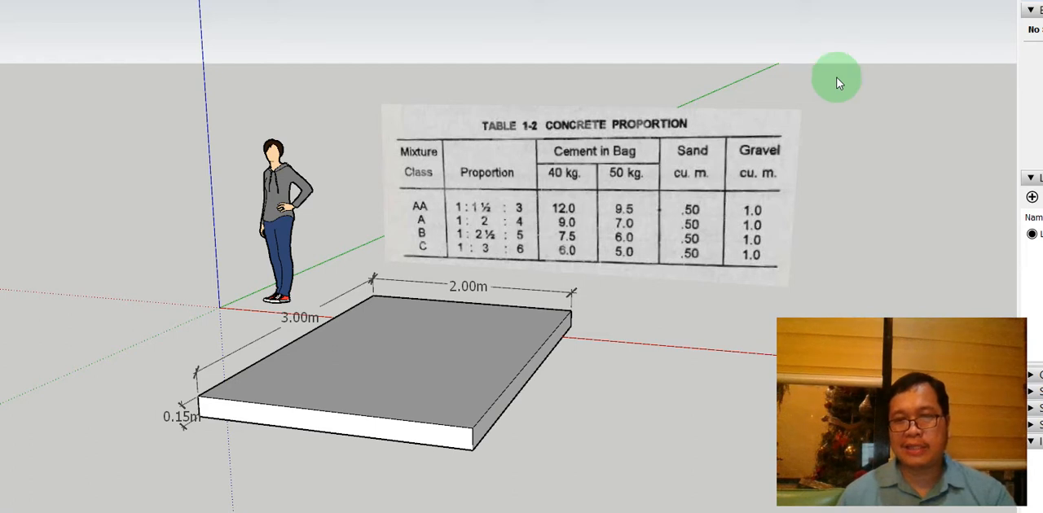
mouse_move(427, 225)
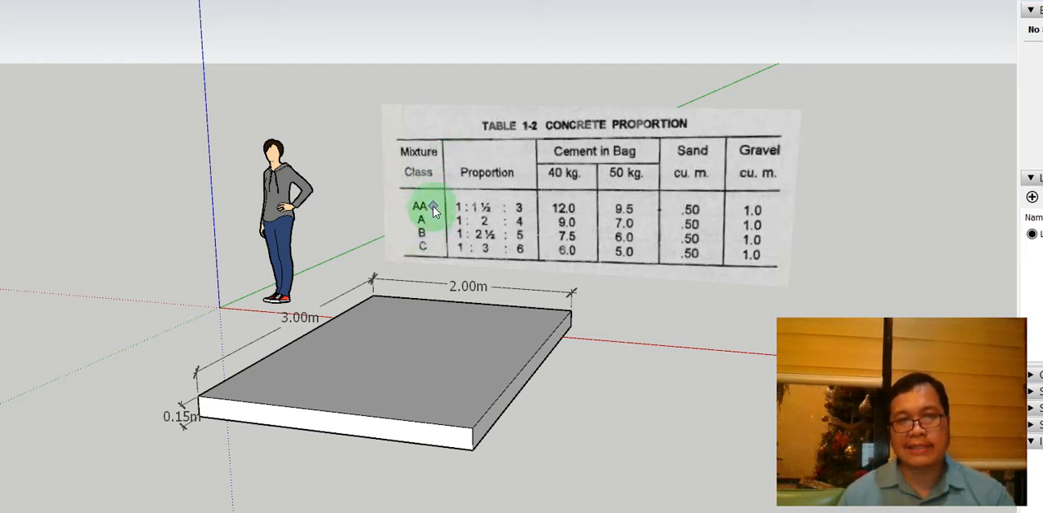
mouse_move(430, 269)
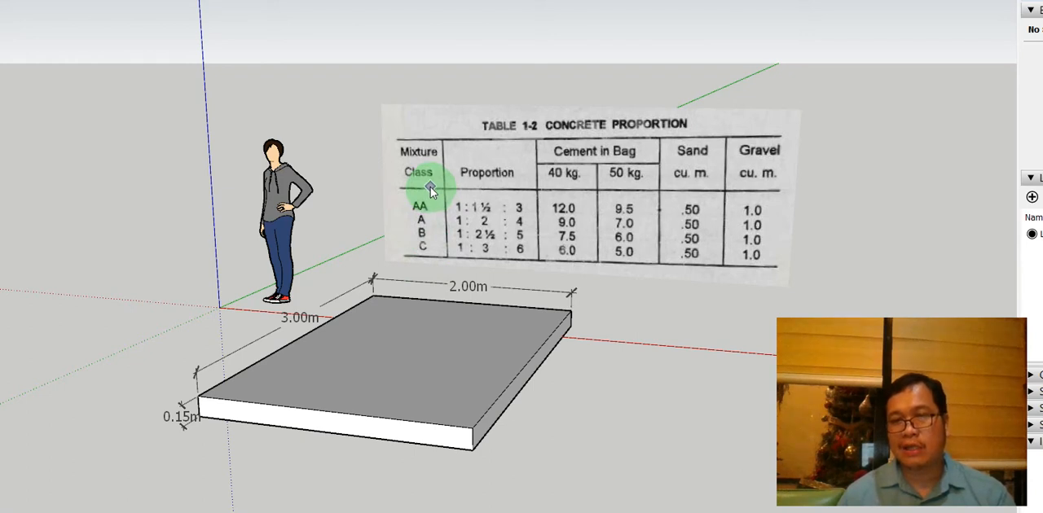
mouse_move(420, 235)
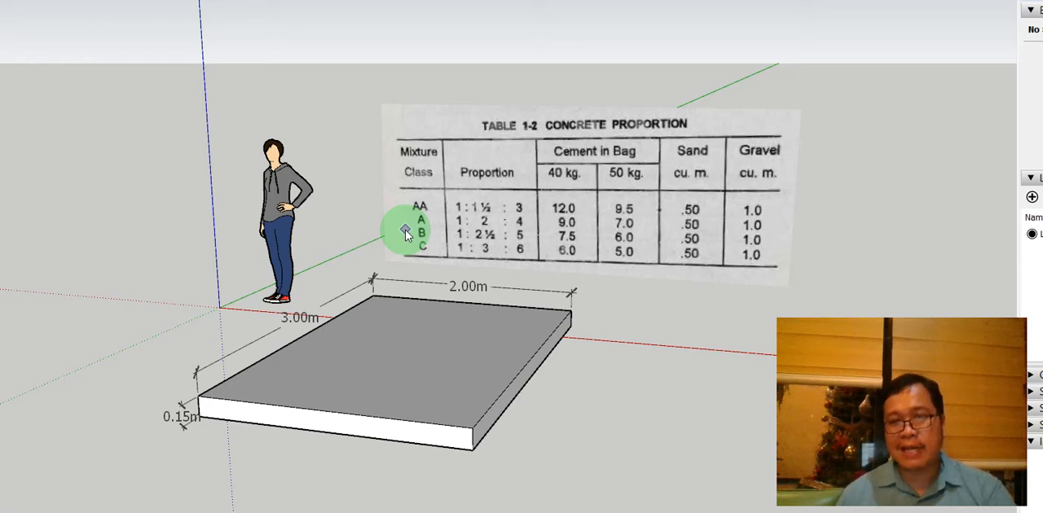
mouse_move(623, 359)
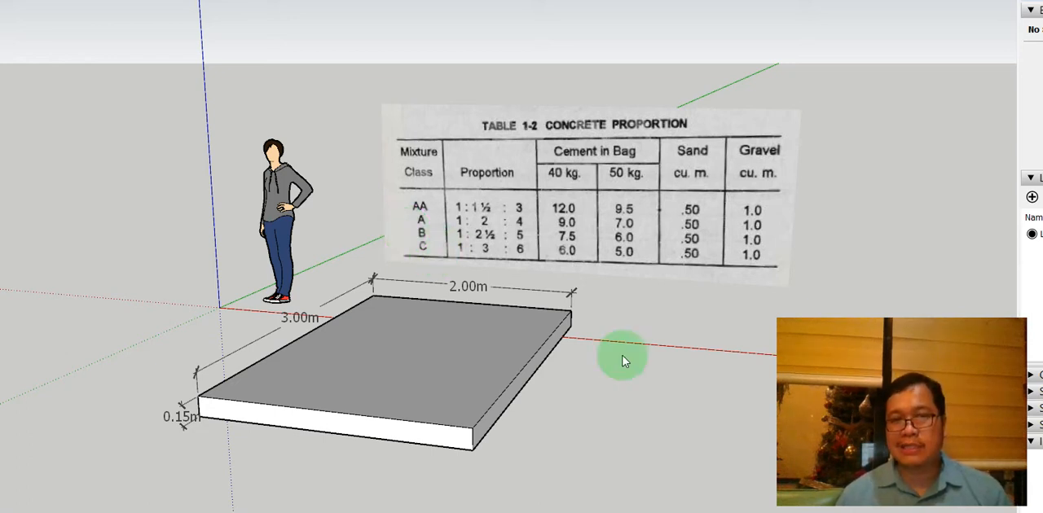
mouse_move(557, 415)
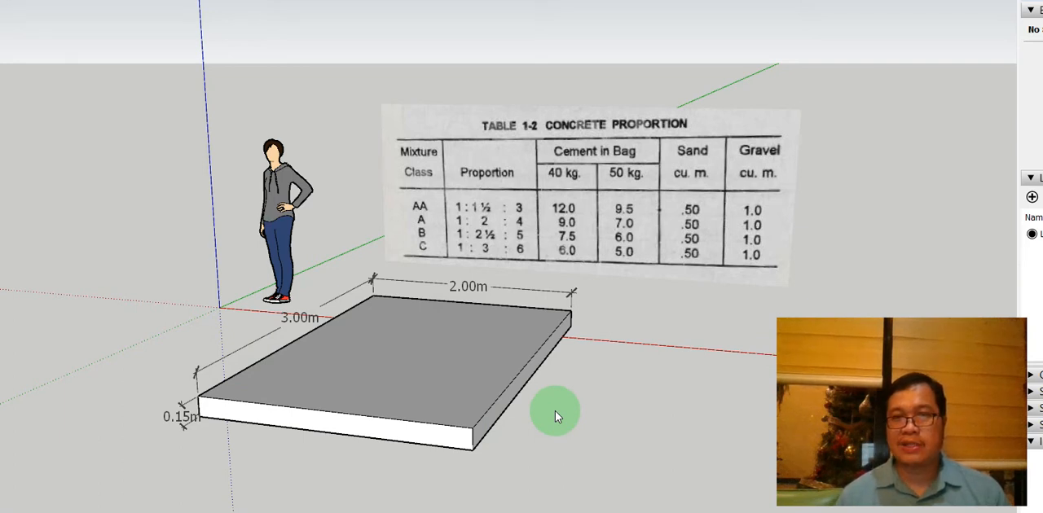
mouse_move(596, 378)
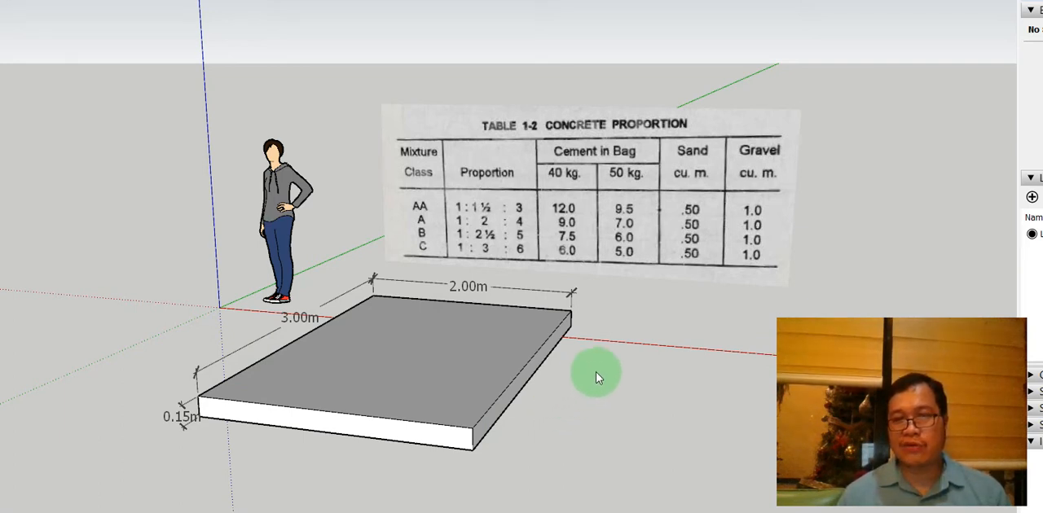
mouse_move(600, 376)
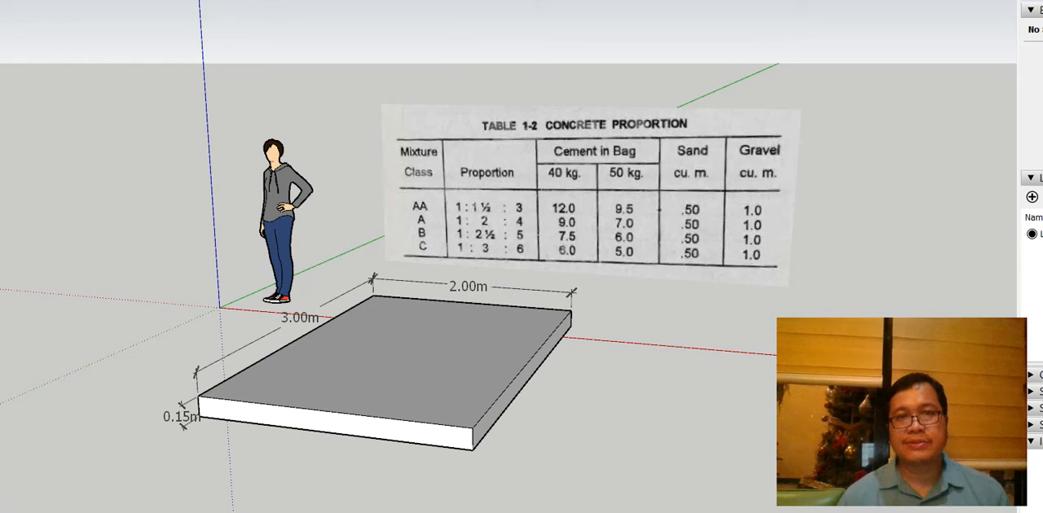
Write the volume line 'v= 0.15 x 3m x 2m= 0.90cu.m' above the slab.
click(511, 31)
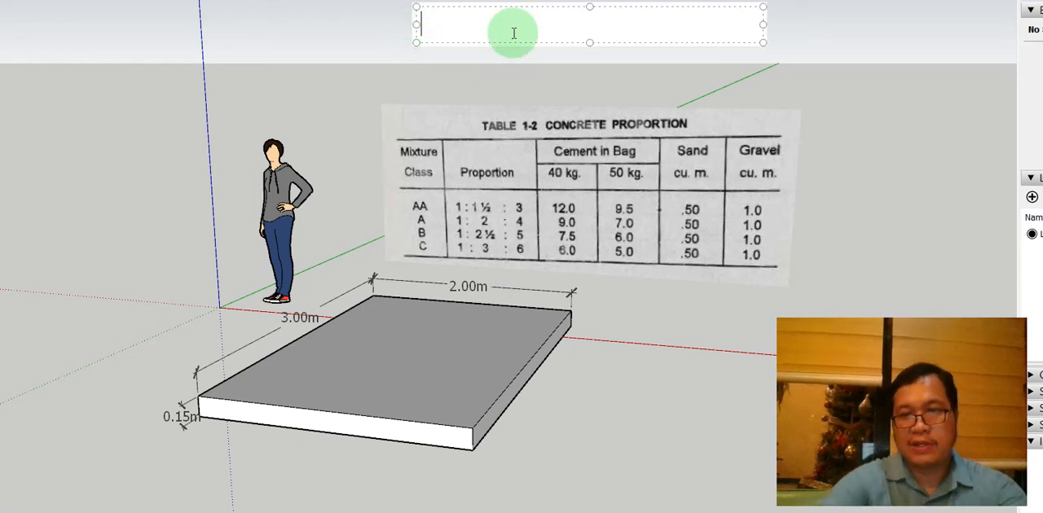
text(V)
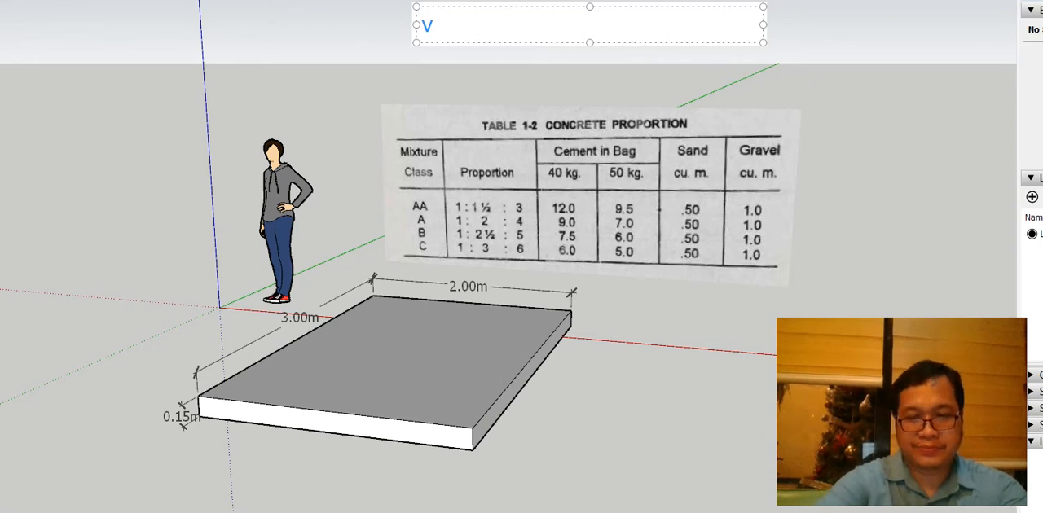
text(=)
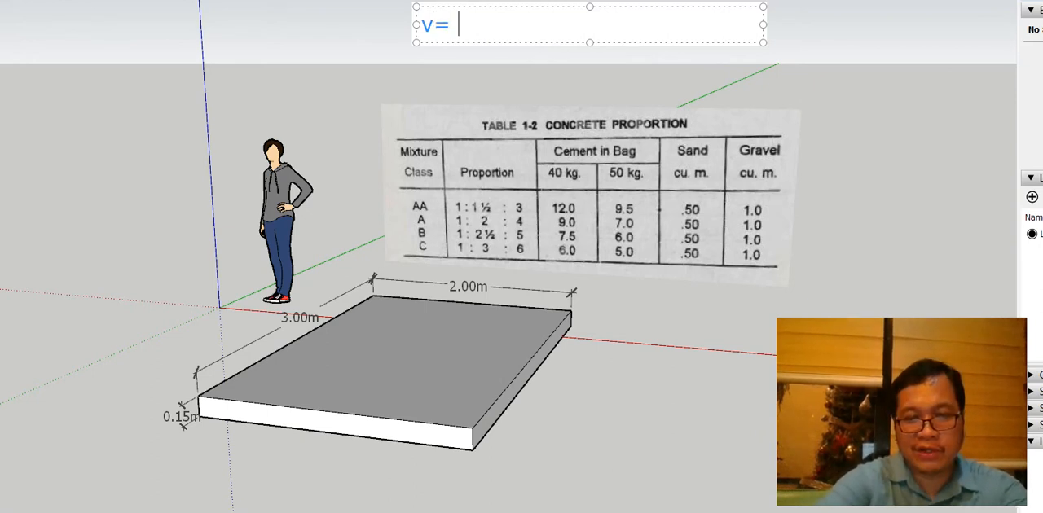
text(0.1)
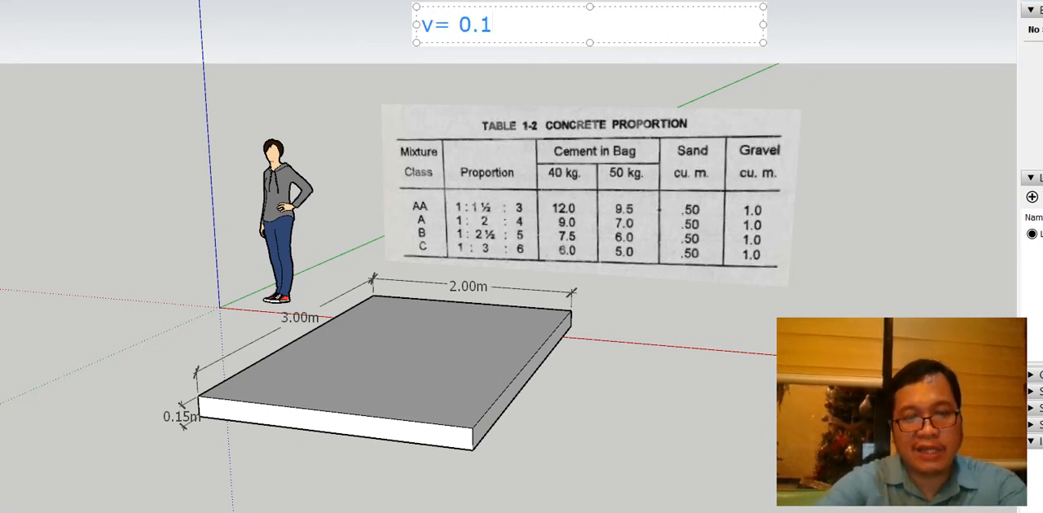
text(5 x)
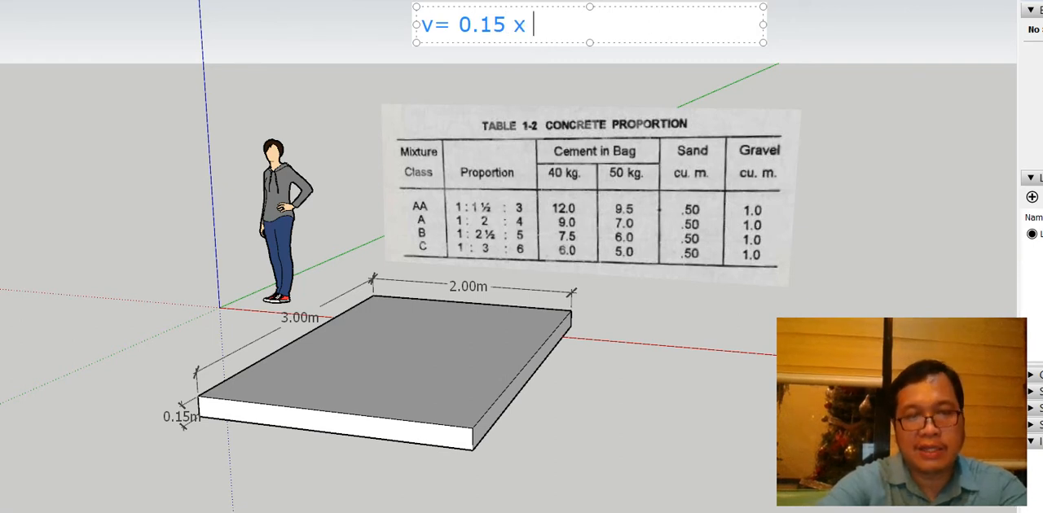
text(3)
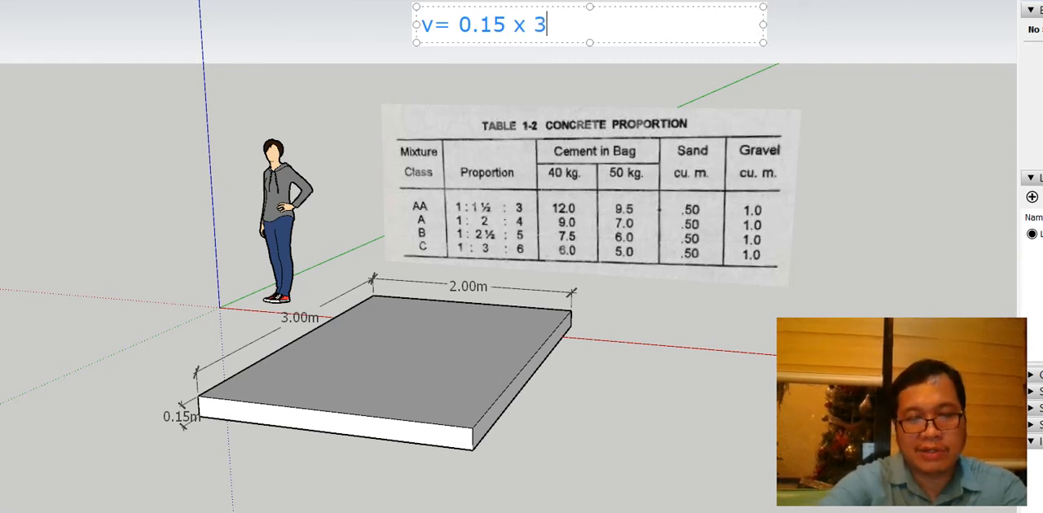
text(m x)
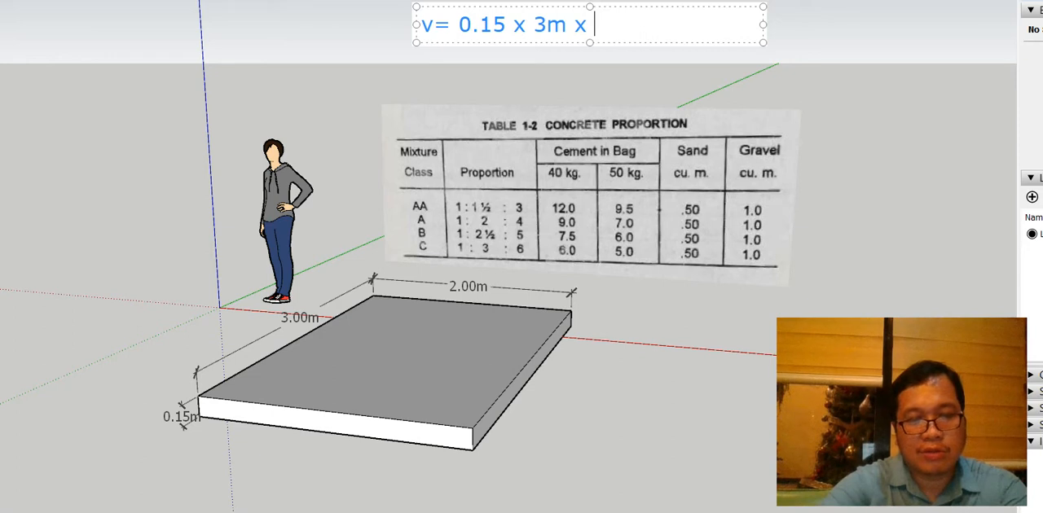
text(2m)
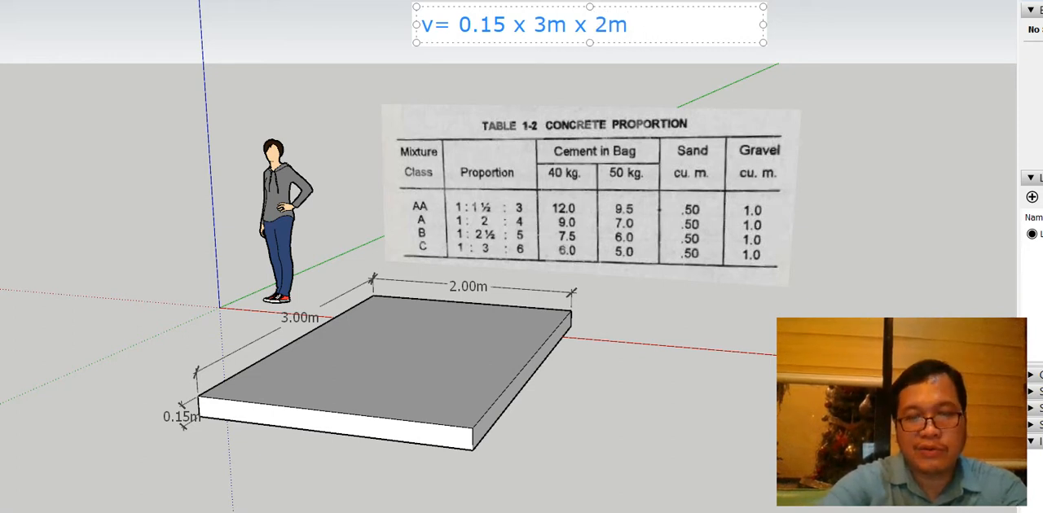
text(=)
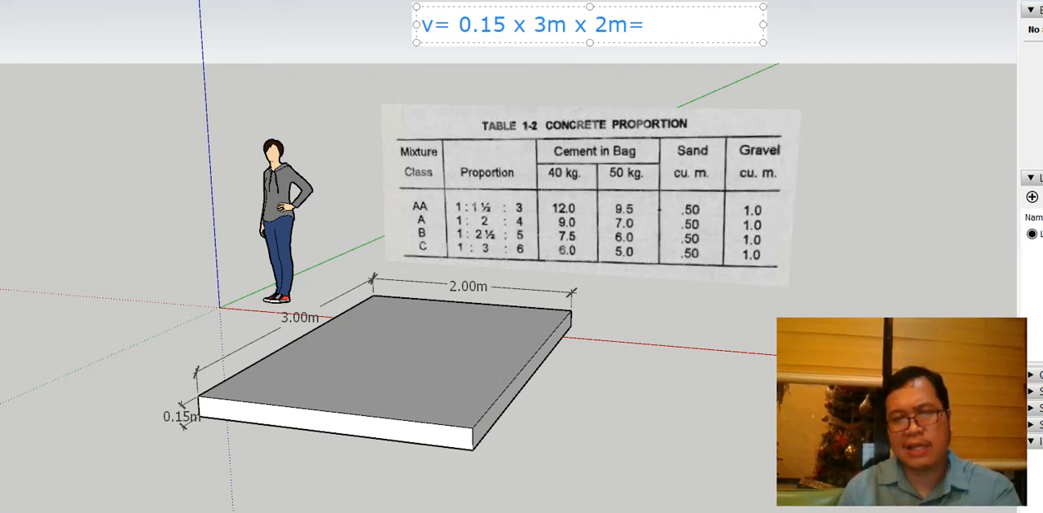
click(652, 24)
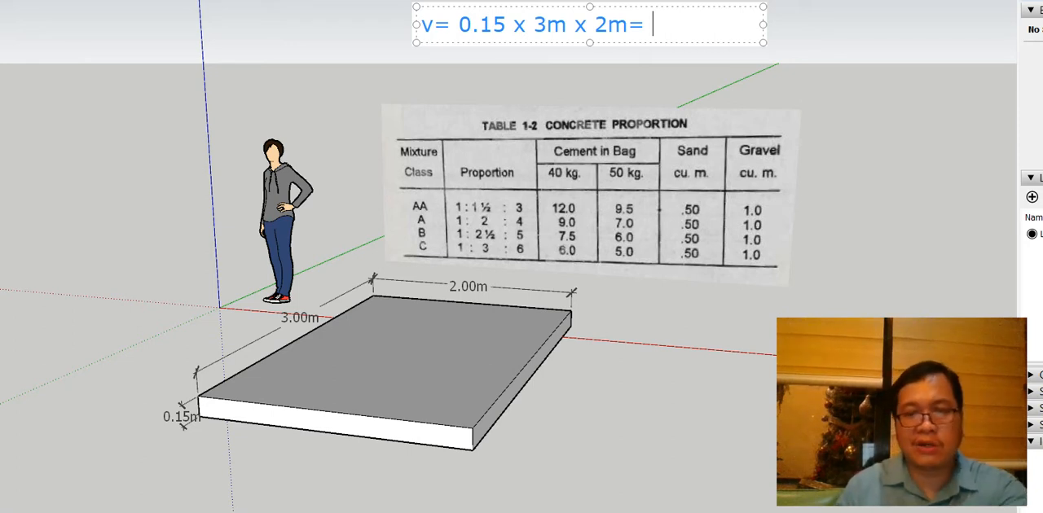
text(0.)
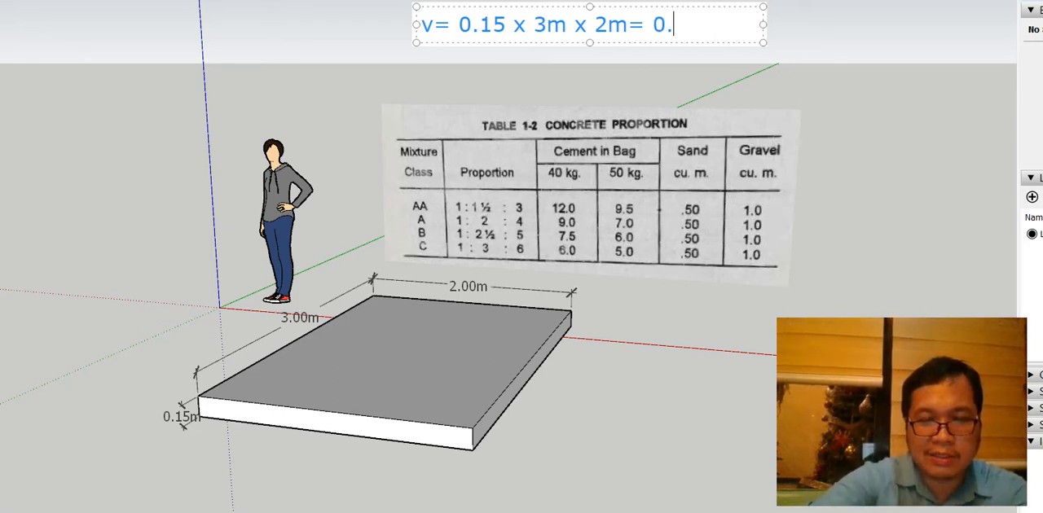
text(90cu.m)
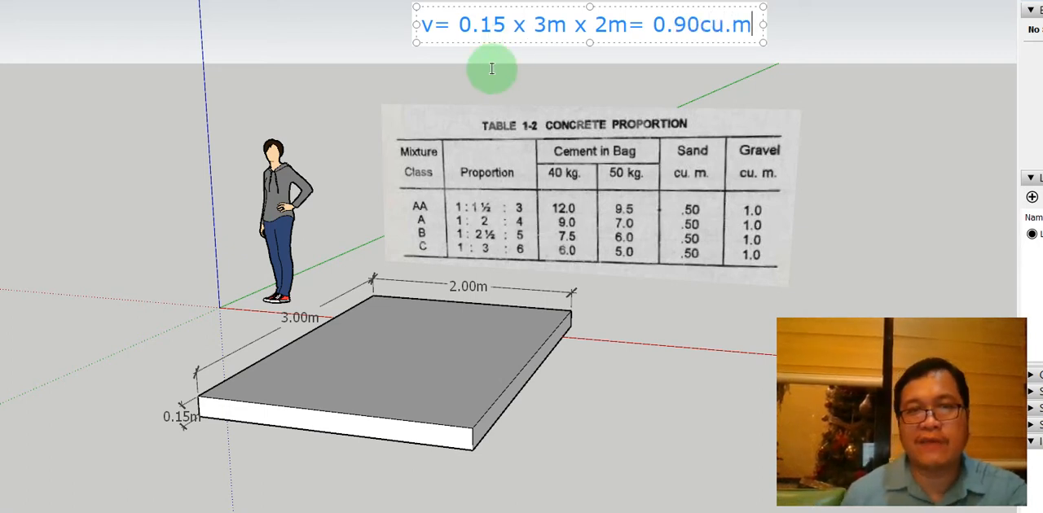
mouse_move(365, 78)
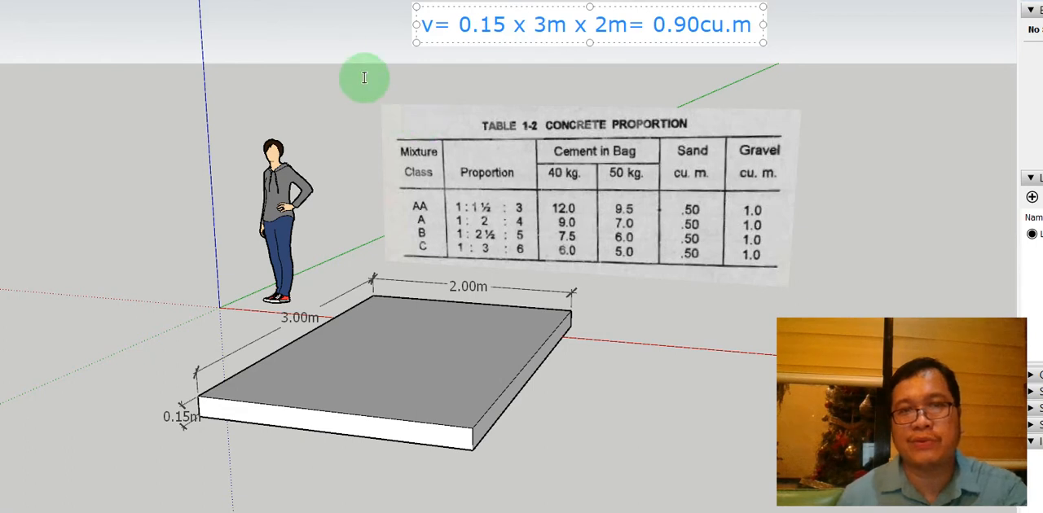
mouse_move(50, 79)
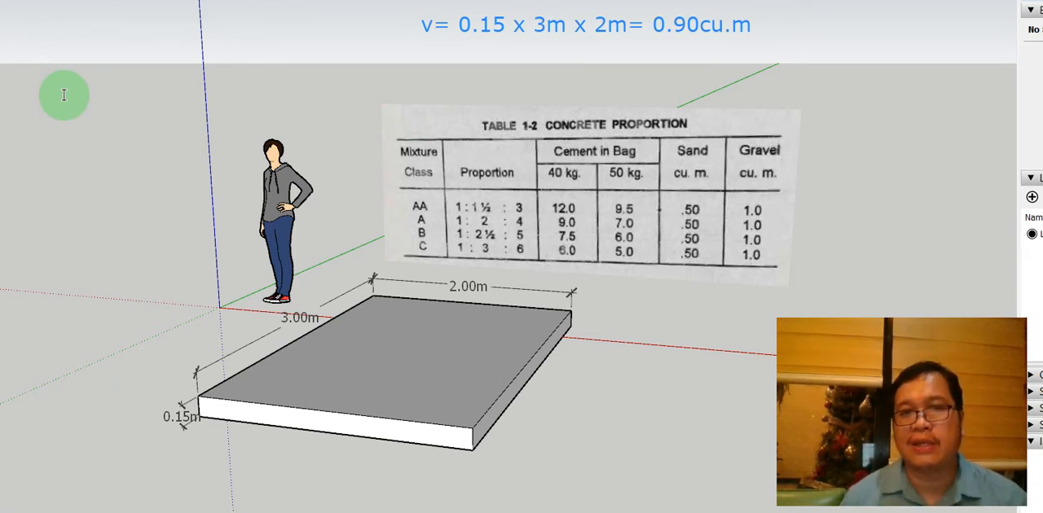
mouse_move(531, 160)
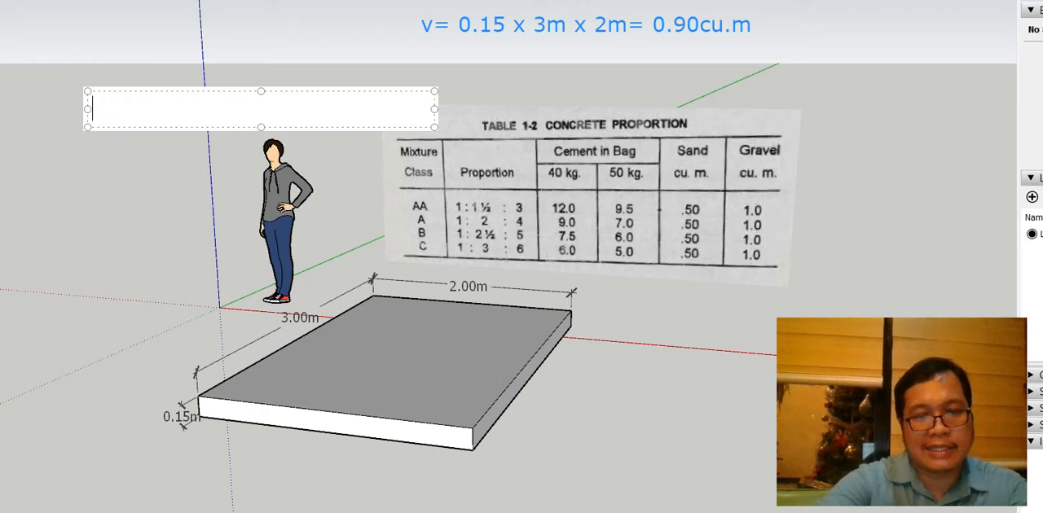
Write 'class A Cement (40kg)= 0.90 x 9= 8.1 bags' on the cement line.
text(class A)
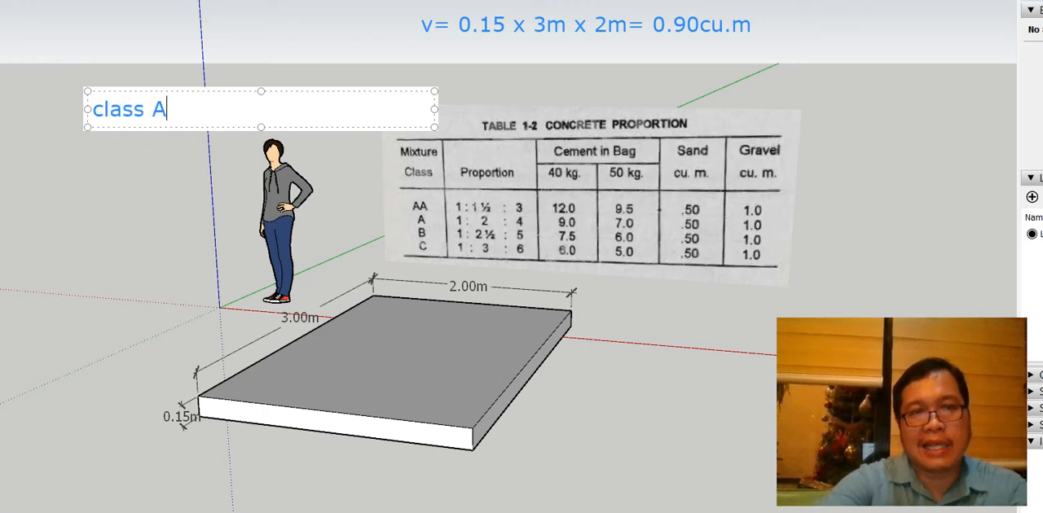
text(C)
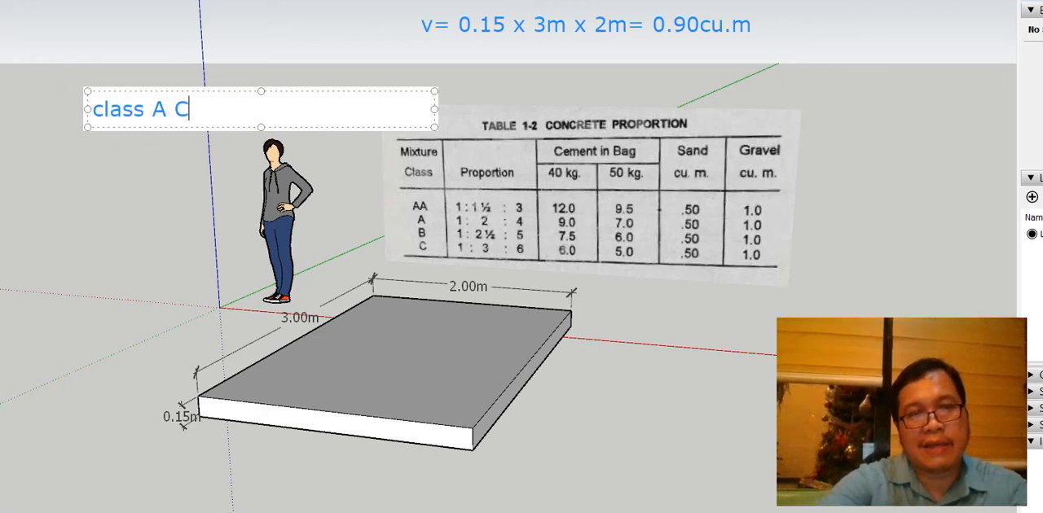
text(ement)
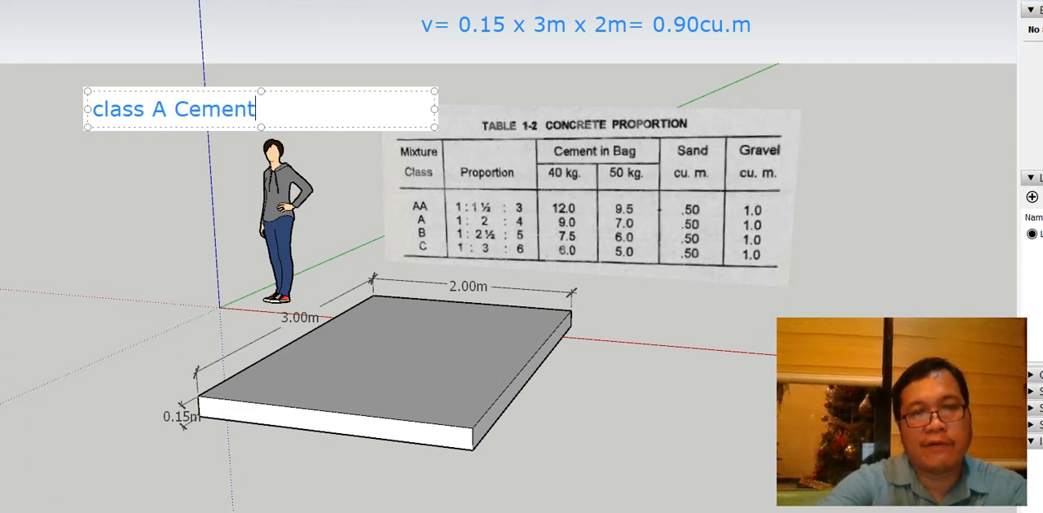
text((40)
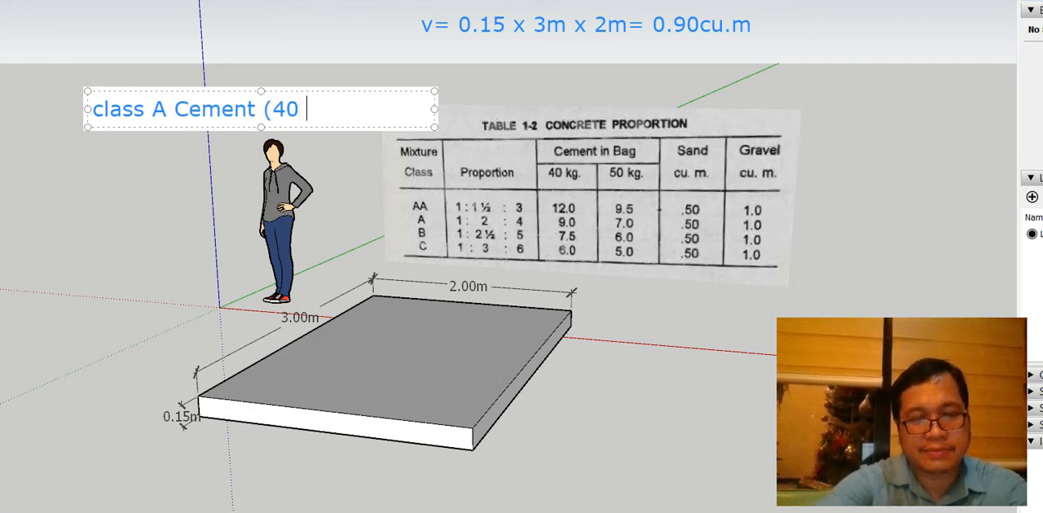
text(kg)
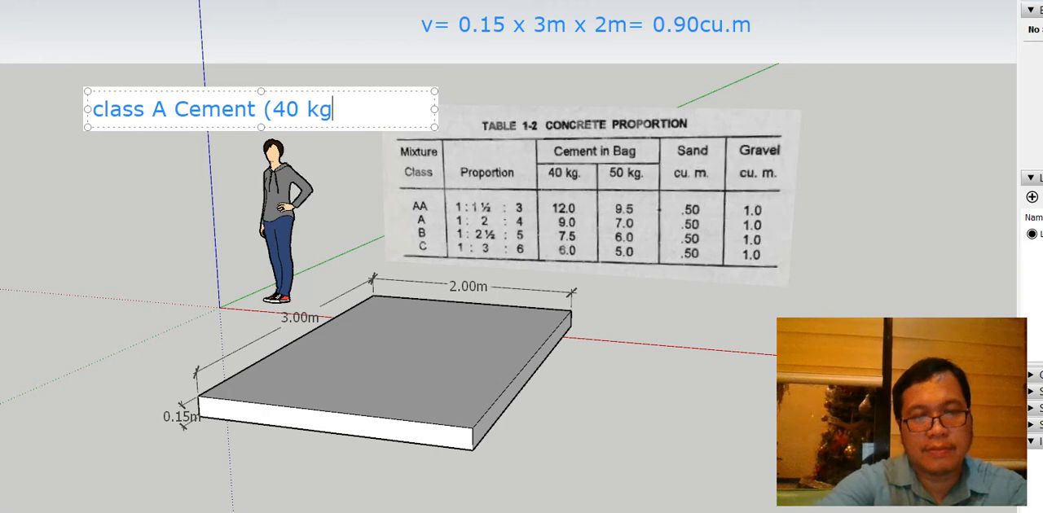
text()=)
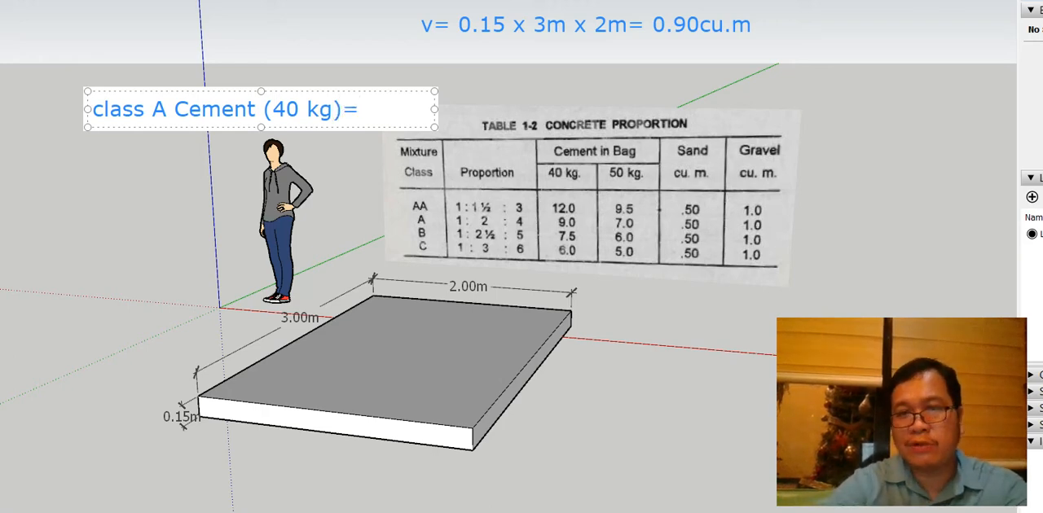
text(0.90)
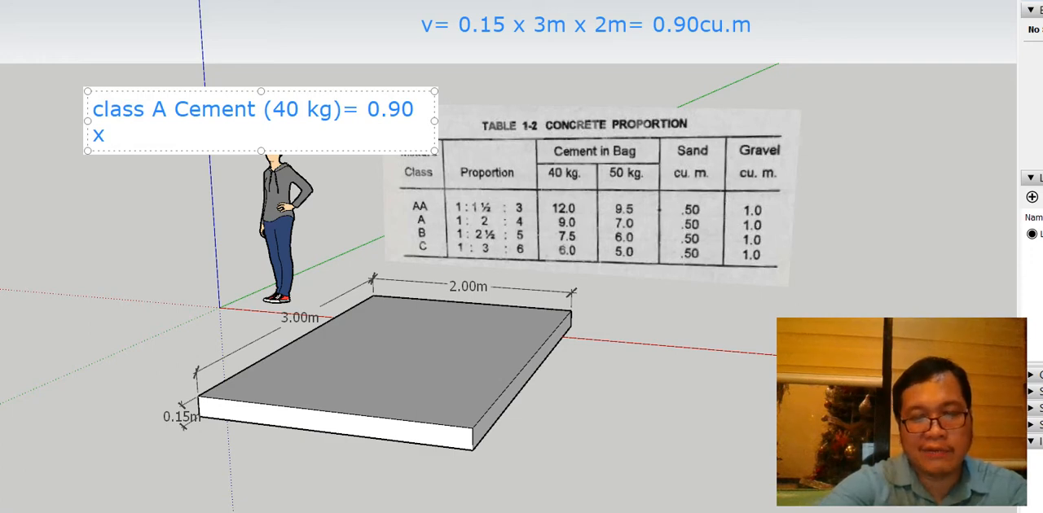
text(9=)
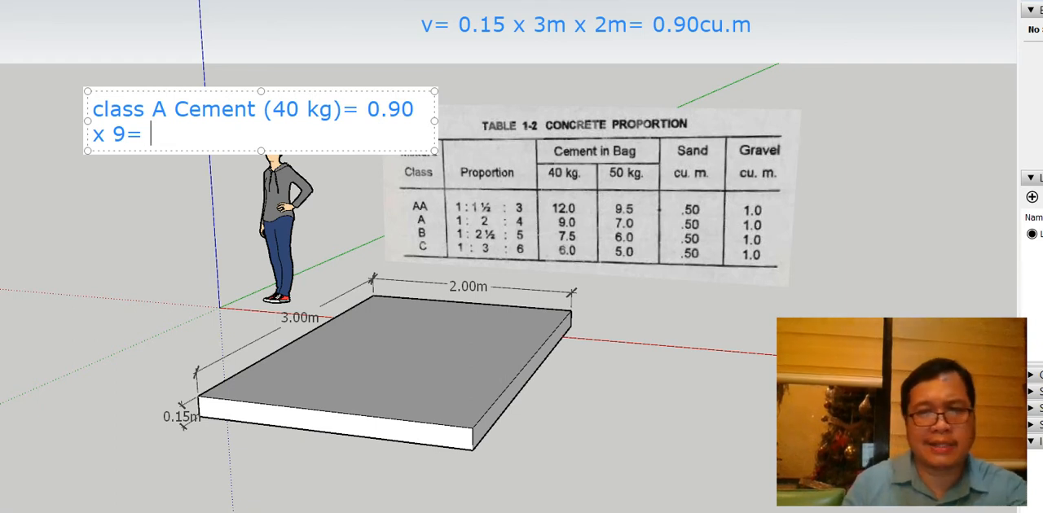
text(8)
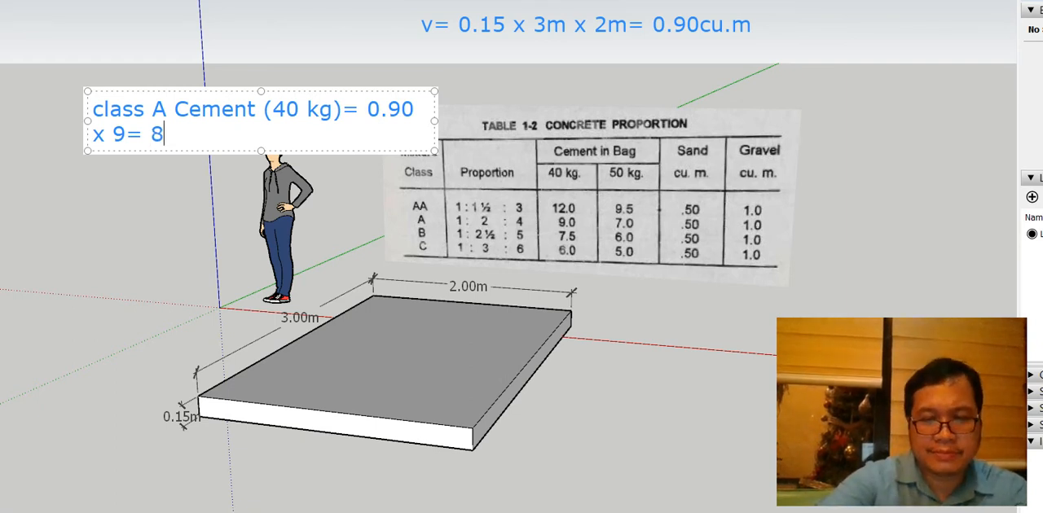
text(.1 bags)
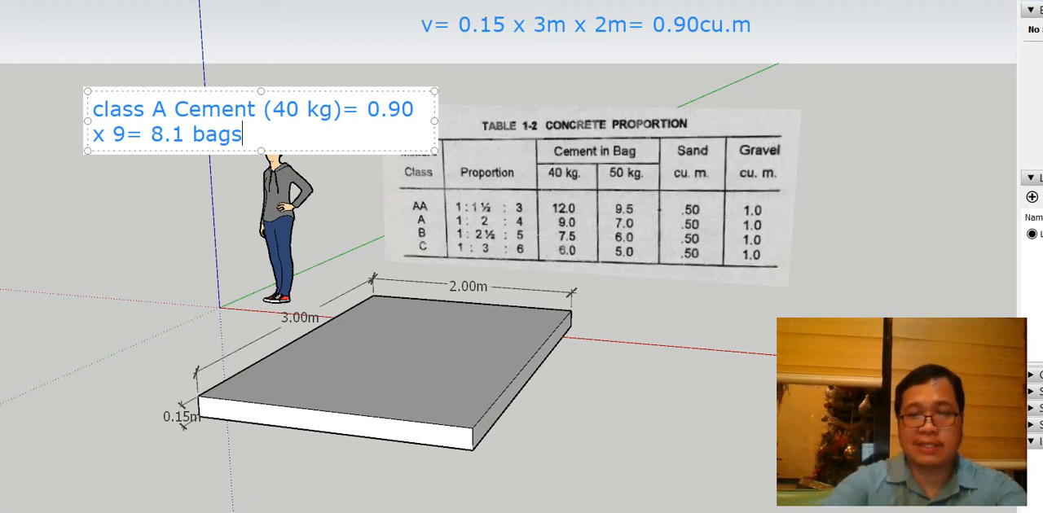
Append '= 9 bags' to round the cement quantity up.
text(=)
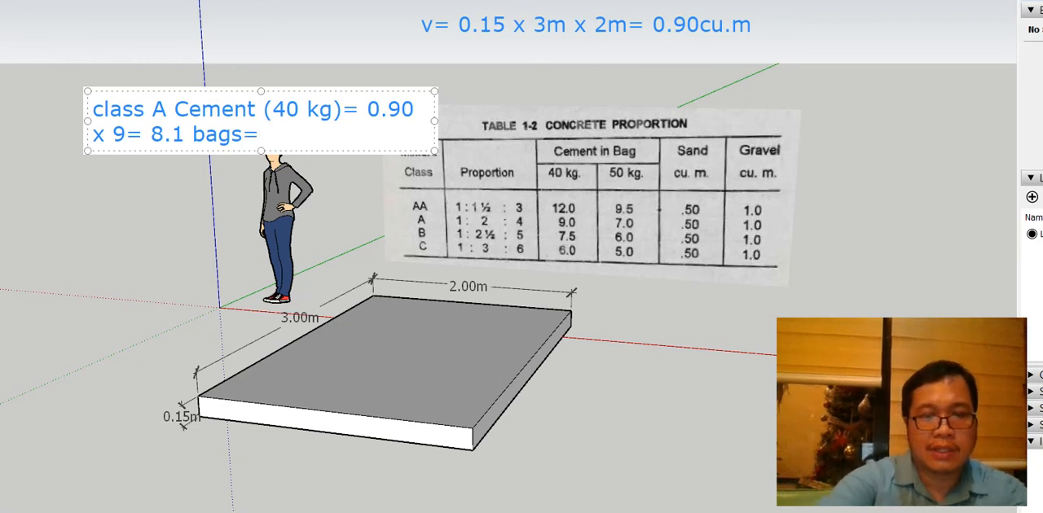
text(9 b)
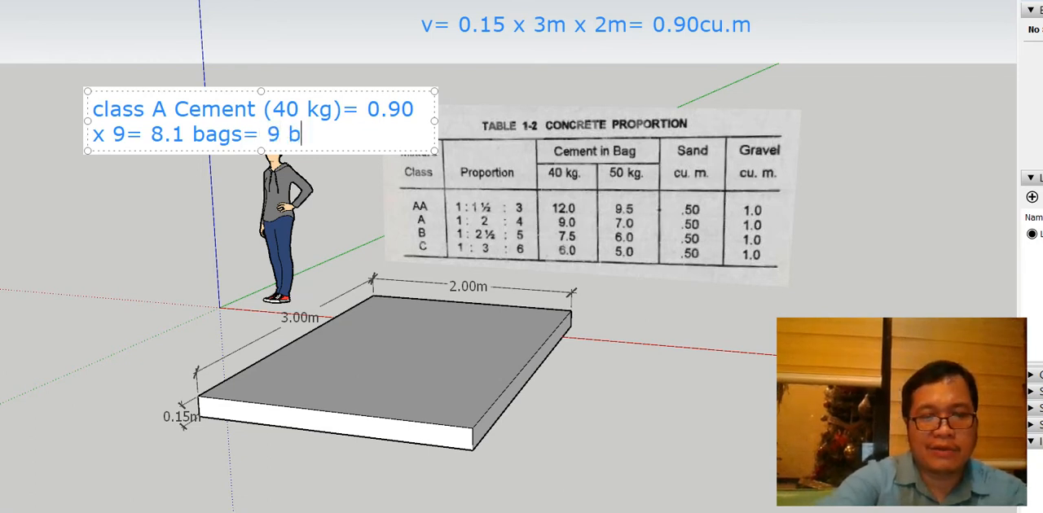
text(ags)
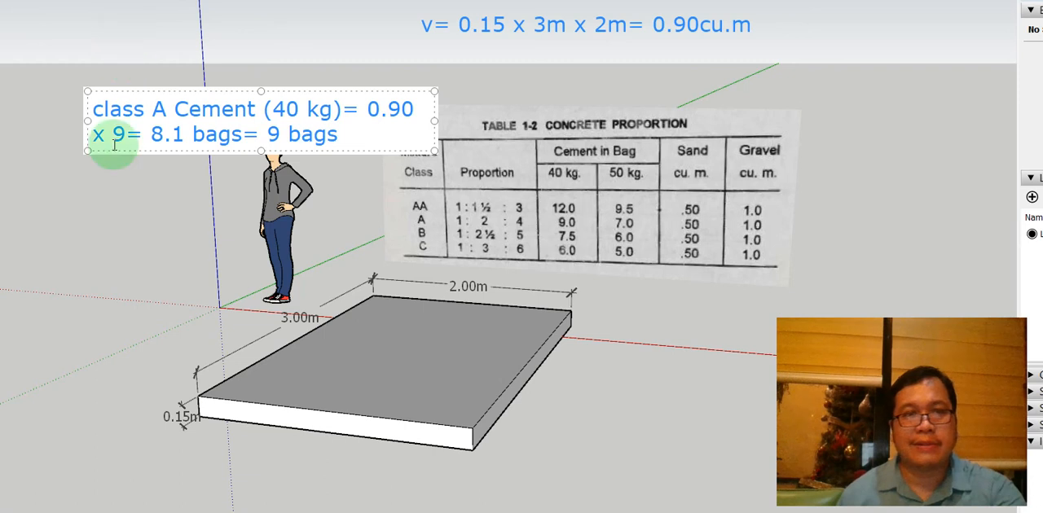
Drag the cement text to the top-left corner beside the volume line.
drag(261, 107, 203, 46)
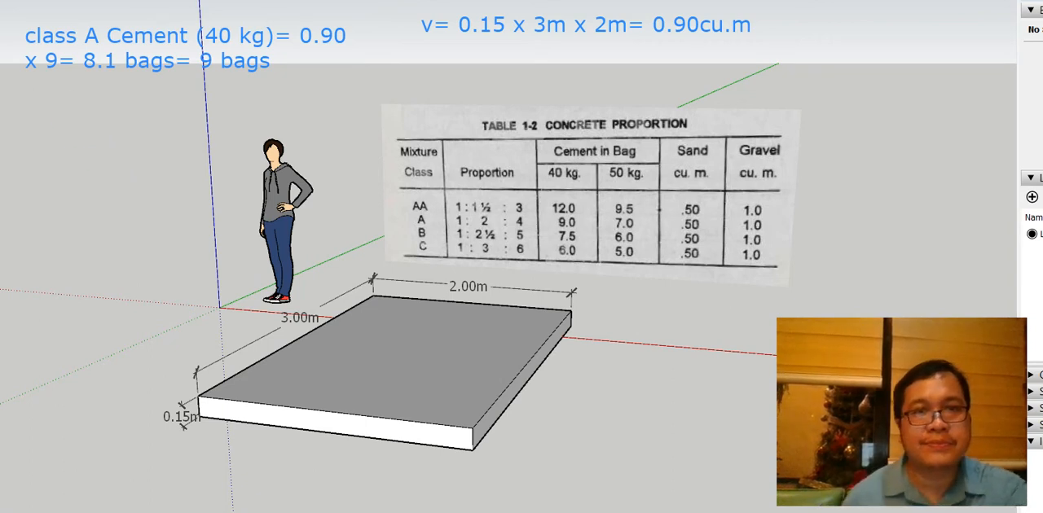
Write 'sand= 0.90 x 0.5= 0.45 cu.m' below the cement line.
click(57, 116)
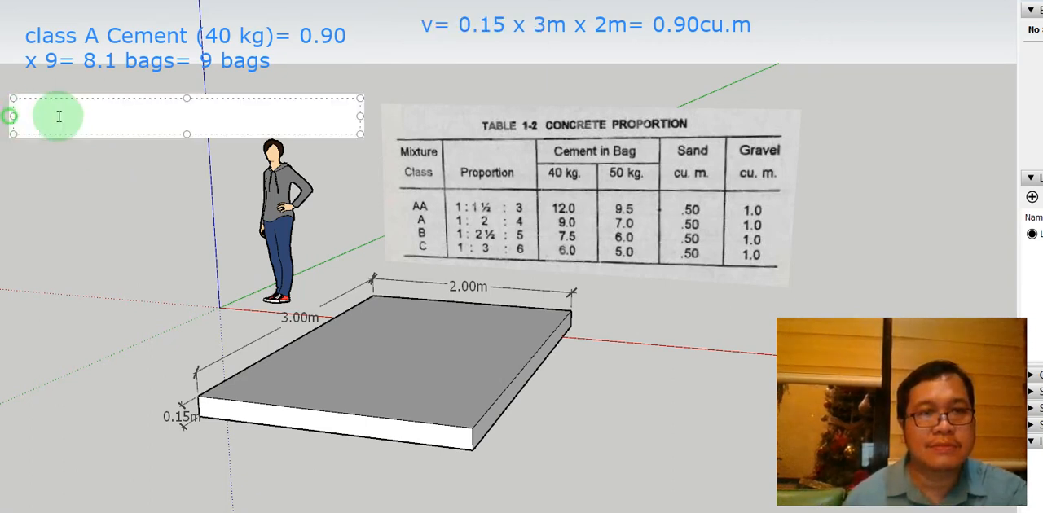
text(sand)
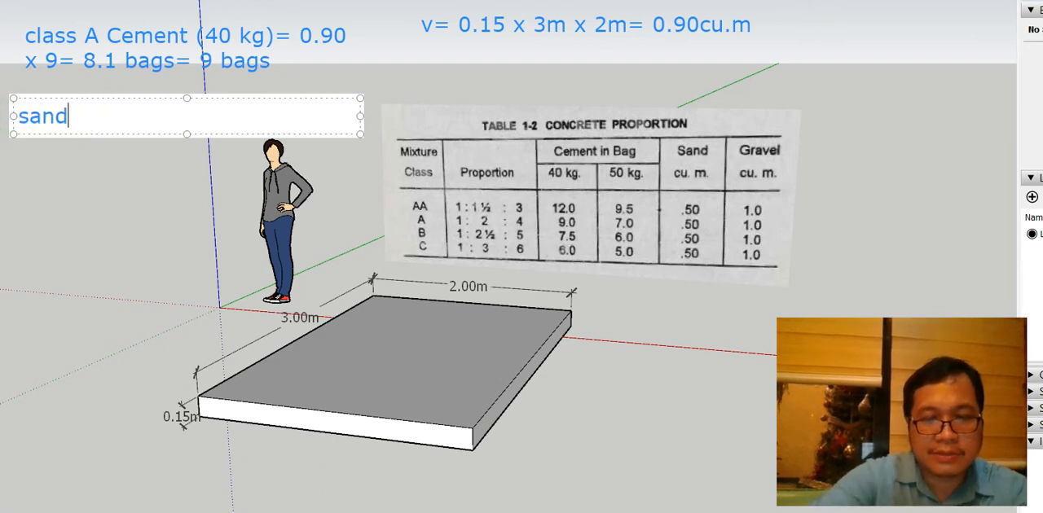
text(= 0)
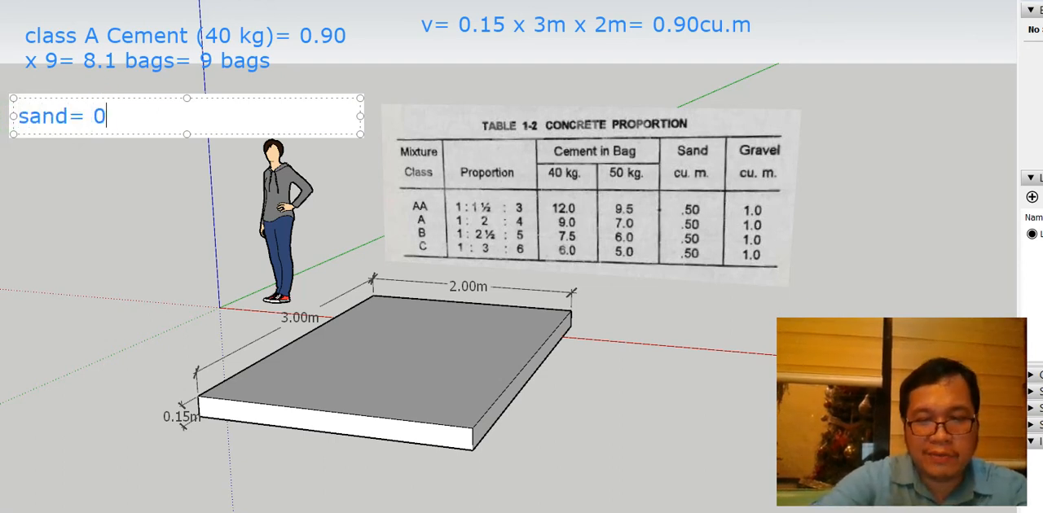
text(.90 x)
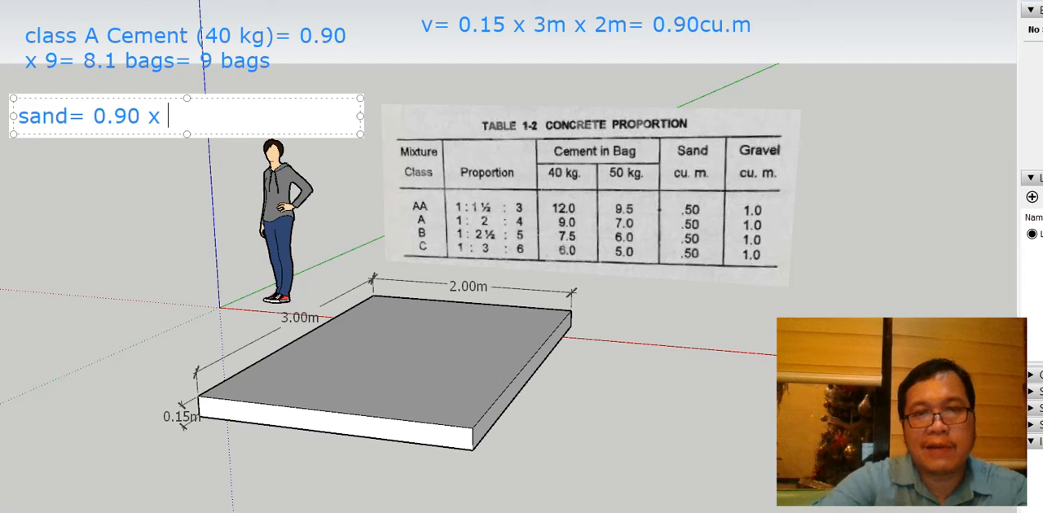
text(0)
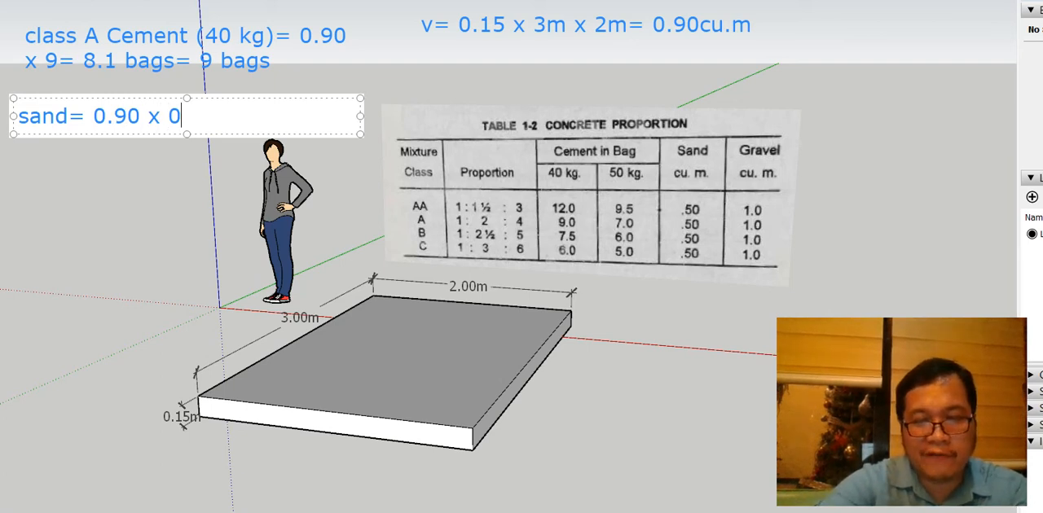
text(5=)
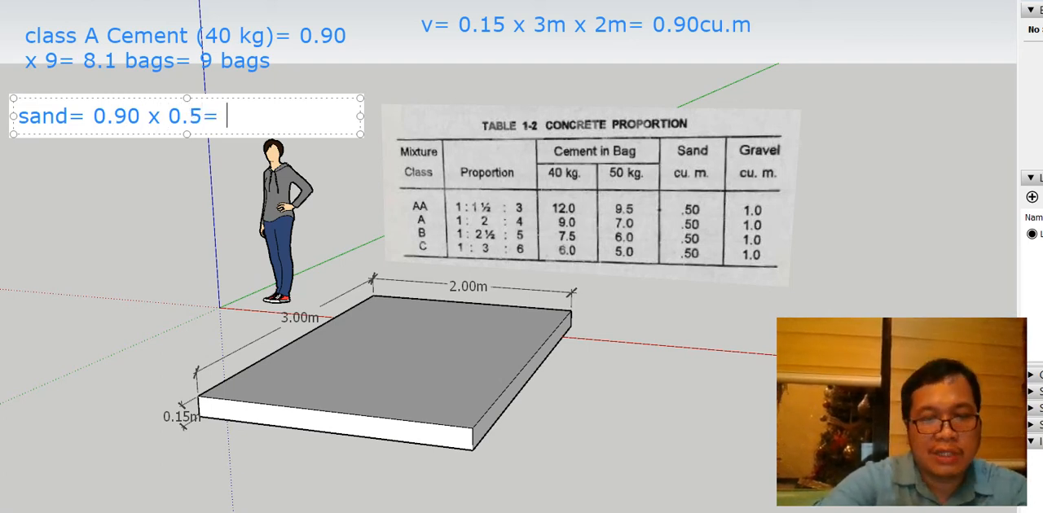
text(0.45 cu)
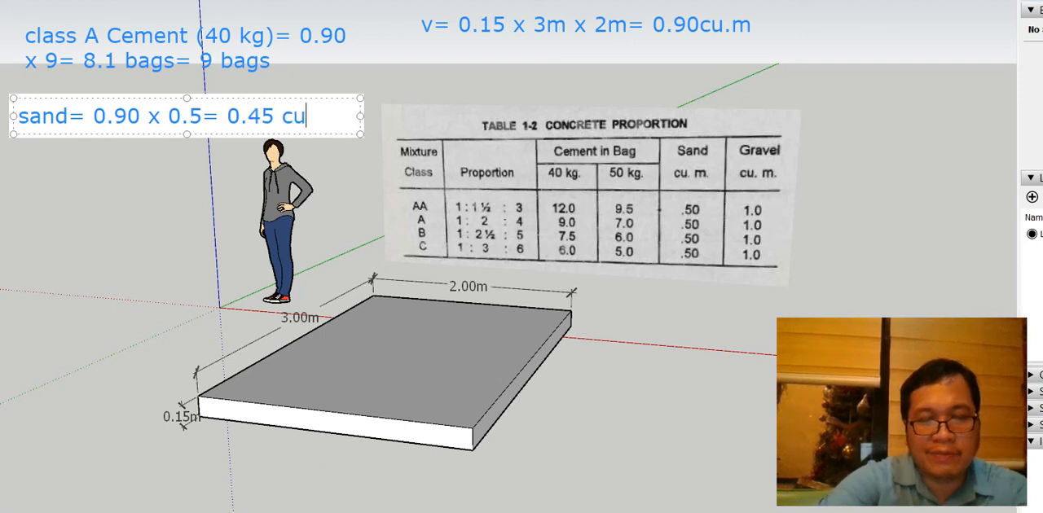
text(.m)
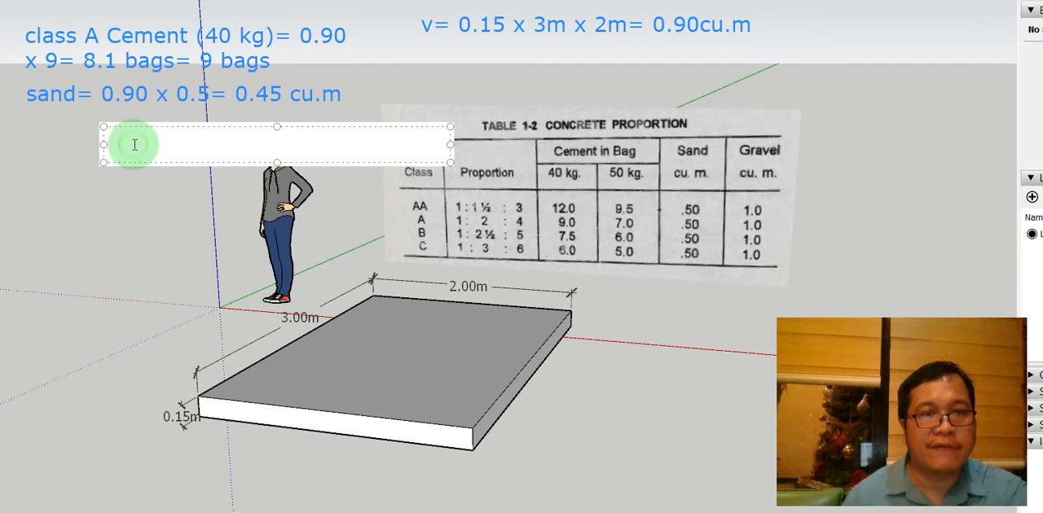
Write 'gravel= 0.90 x 1= 0.90 cu.m' under the sand line.
text(gravel=)
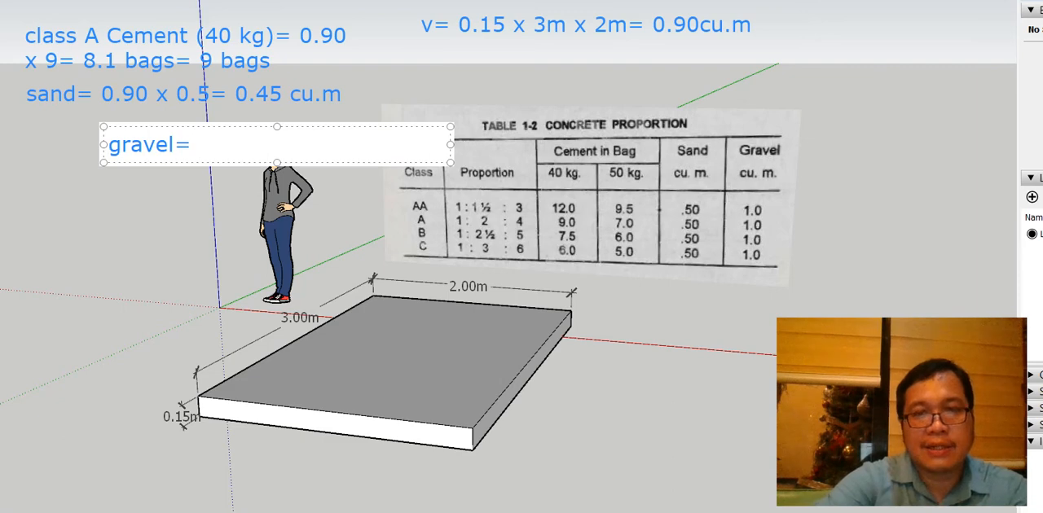
text(0)
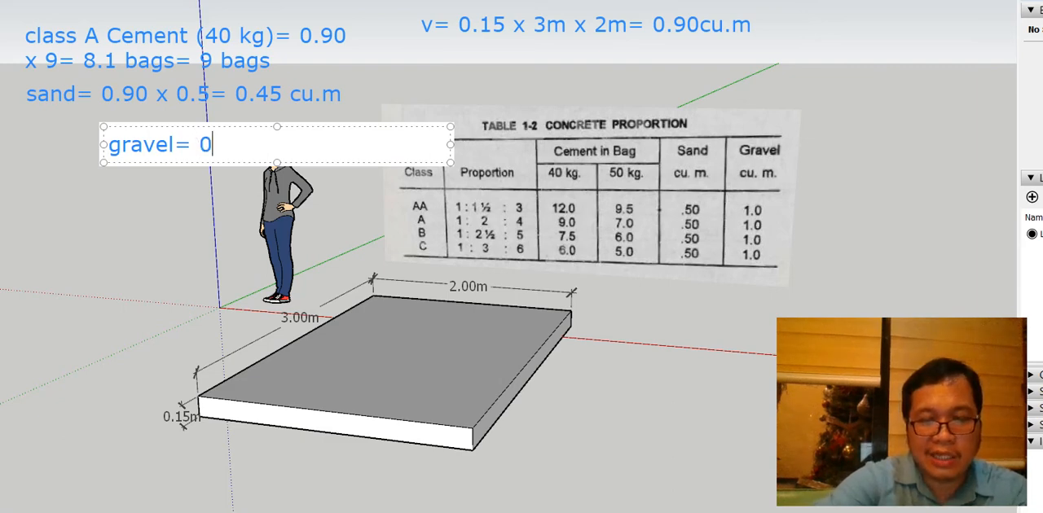
text(.90 x)
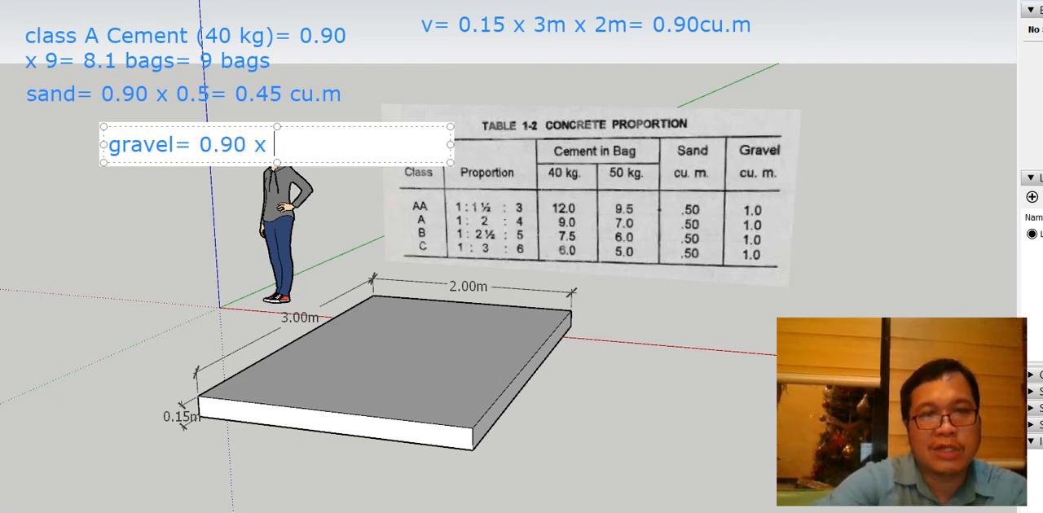
text(1=)
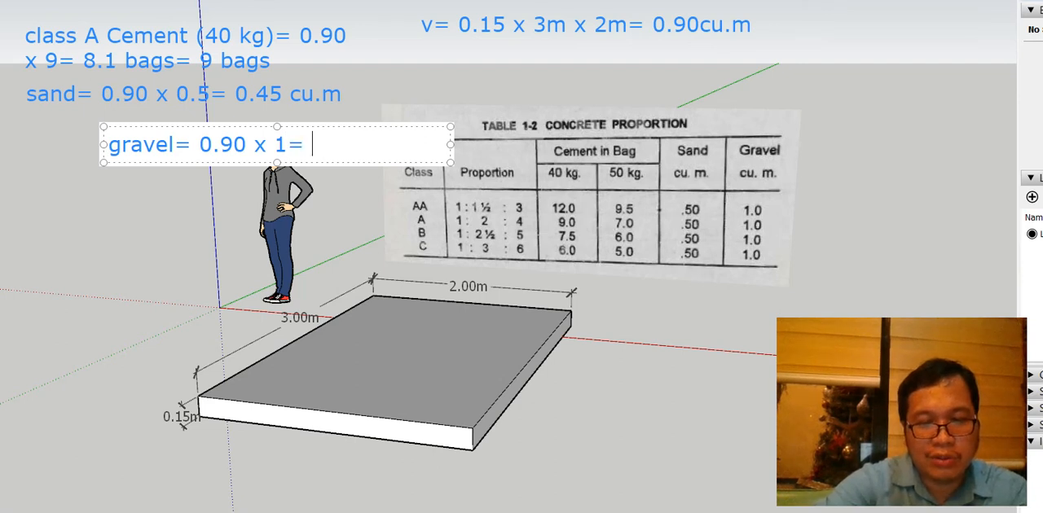
text(0)
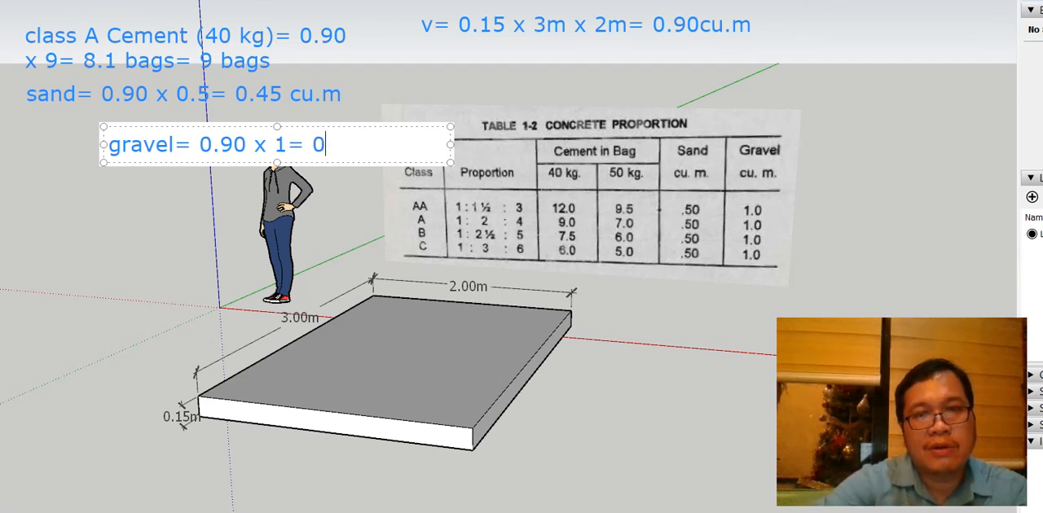
text(.)
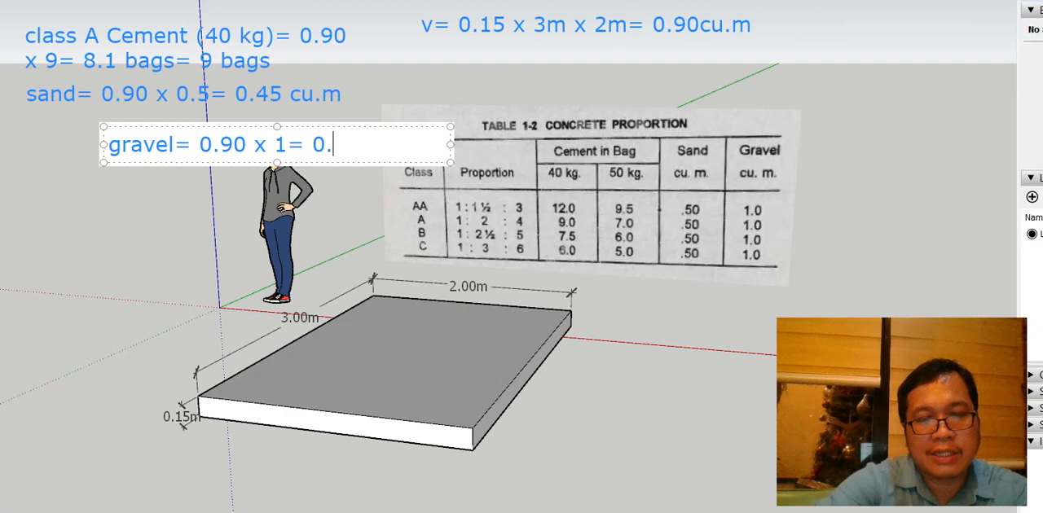
text(90 cu)
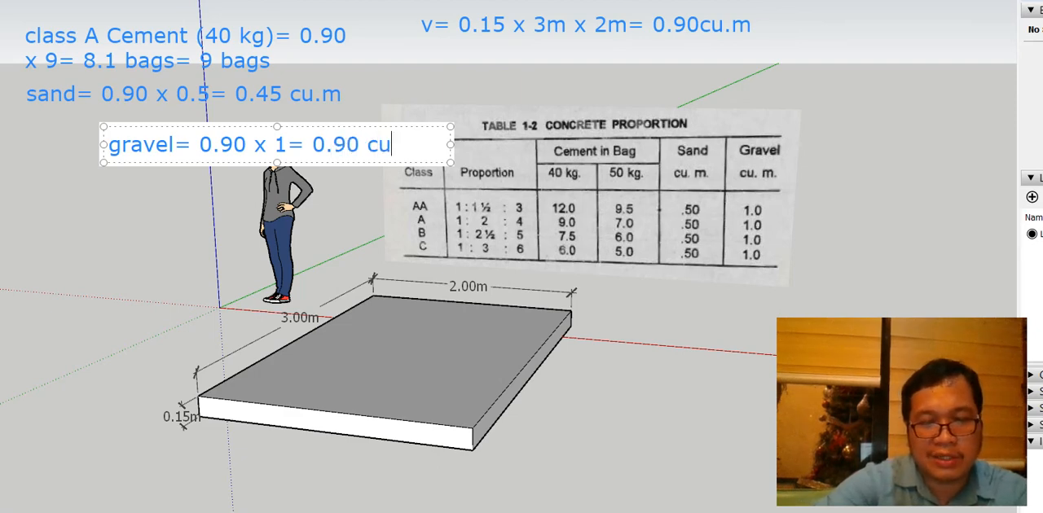
text(.m)
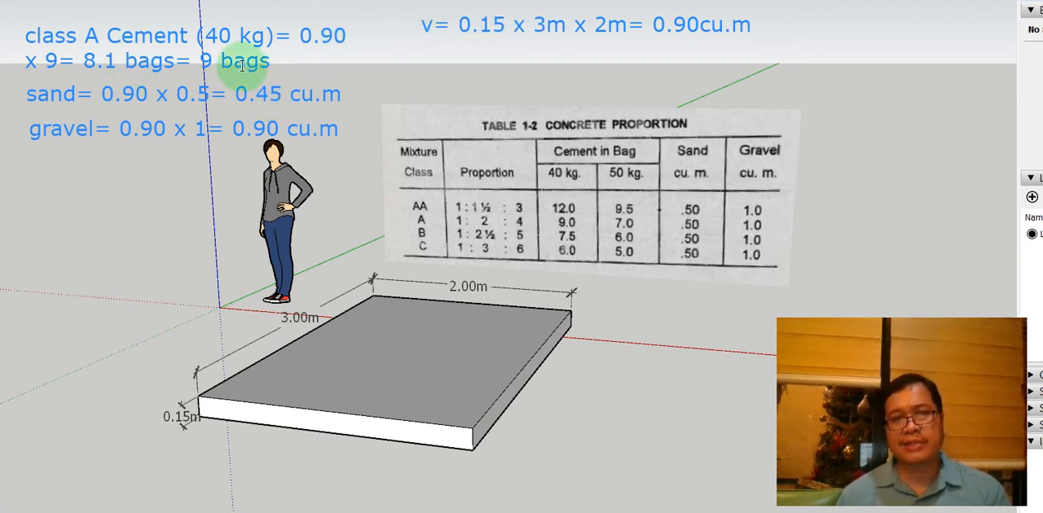
mouse_move(273, 98)
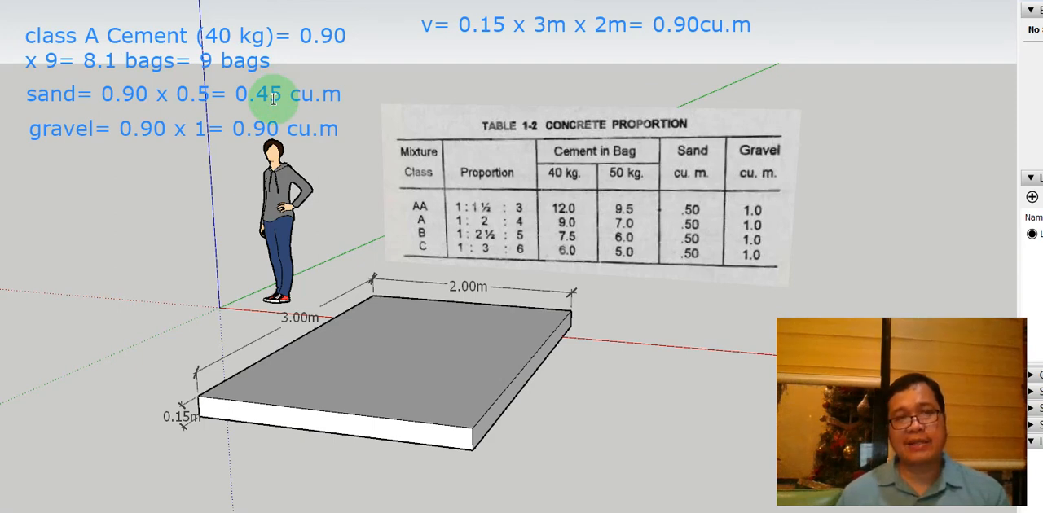
mouse_move(285, 120)
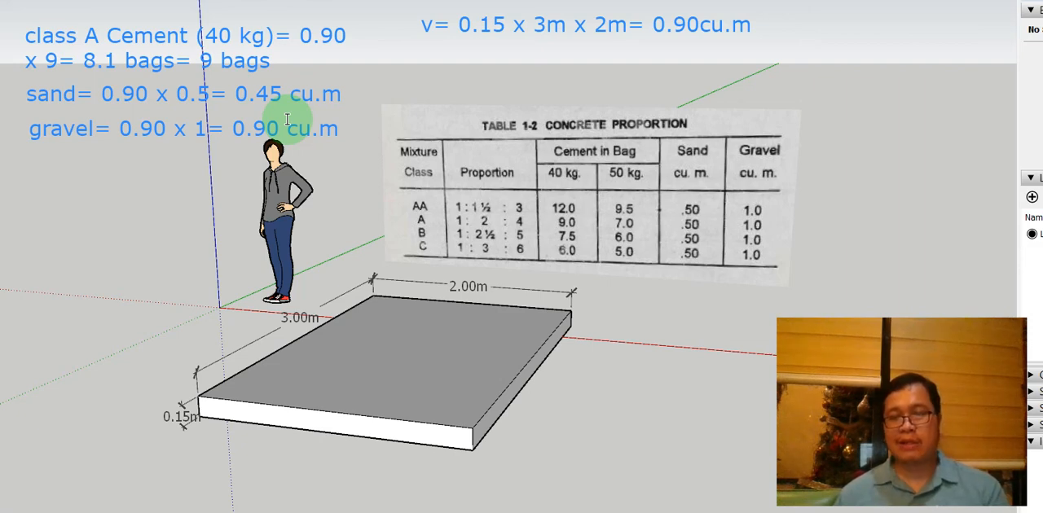
mouse_move(649, 118)
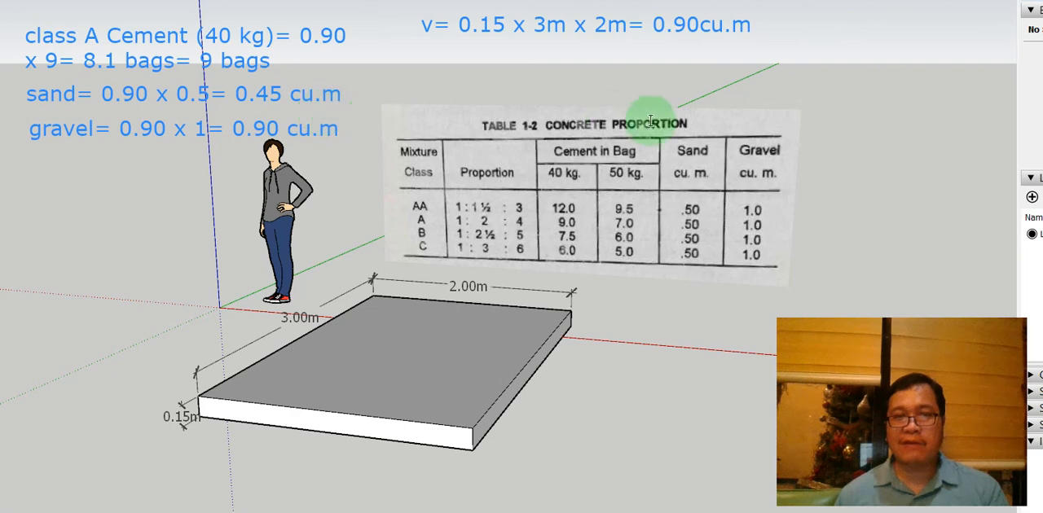
mouse_move(758, 150)
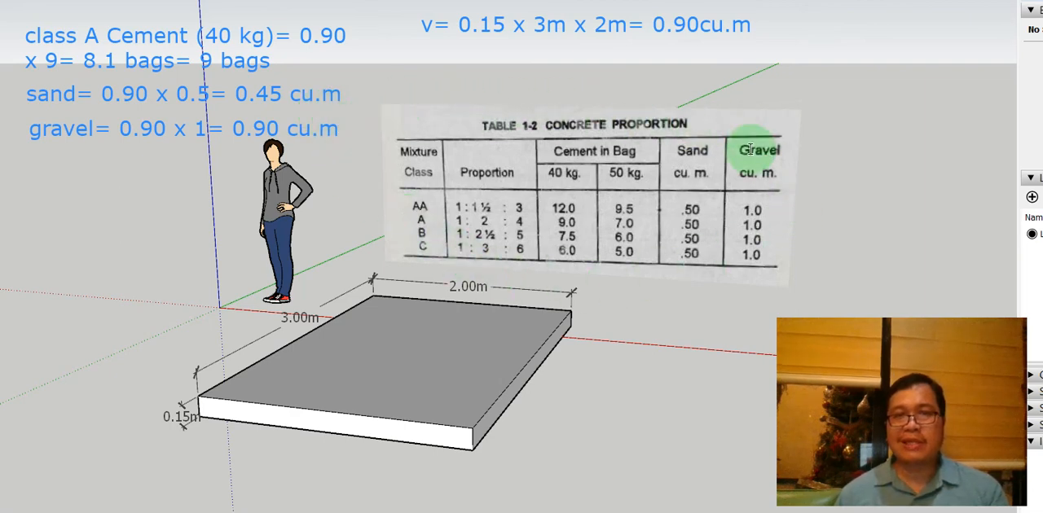